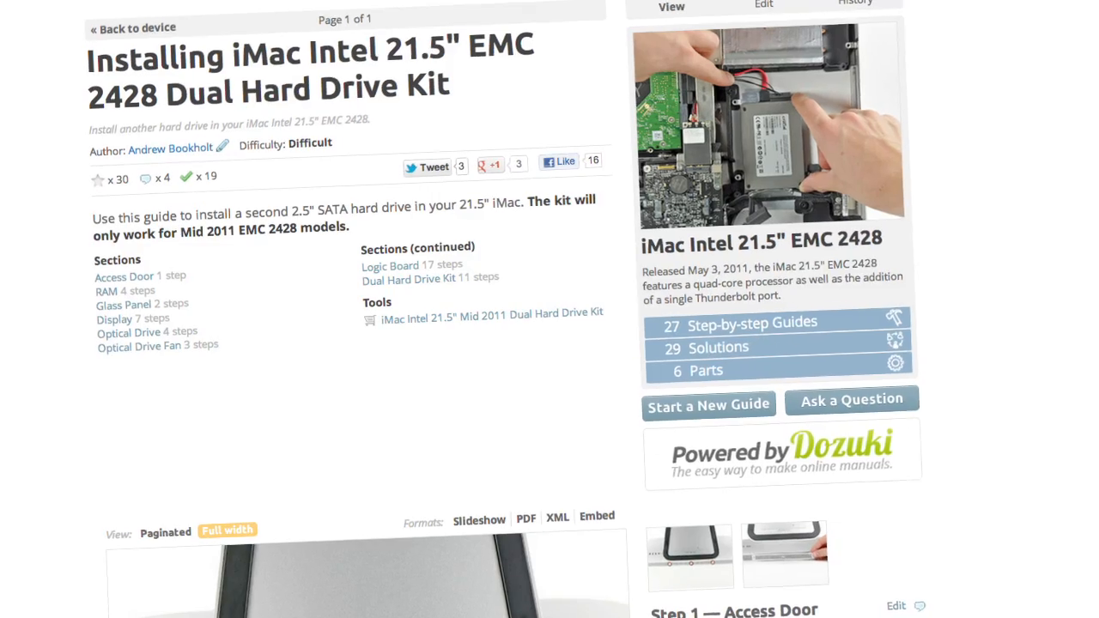
pyautogui.scroll(-3)
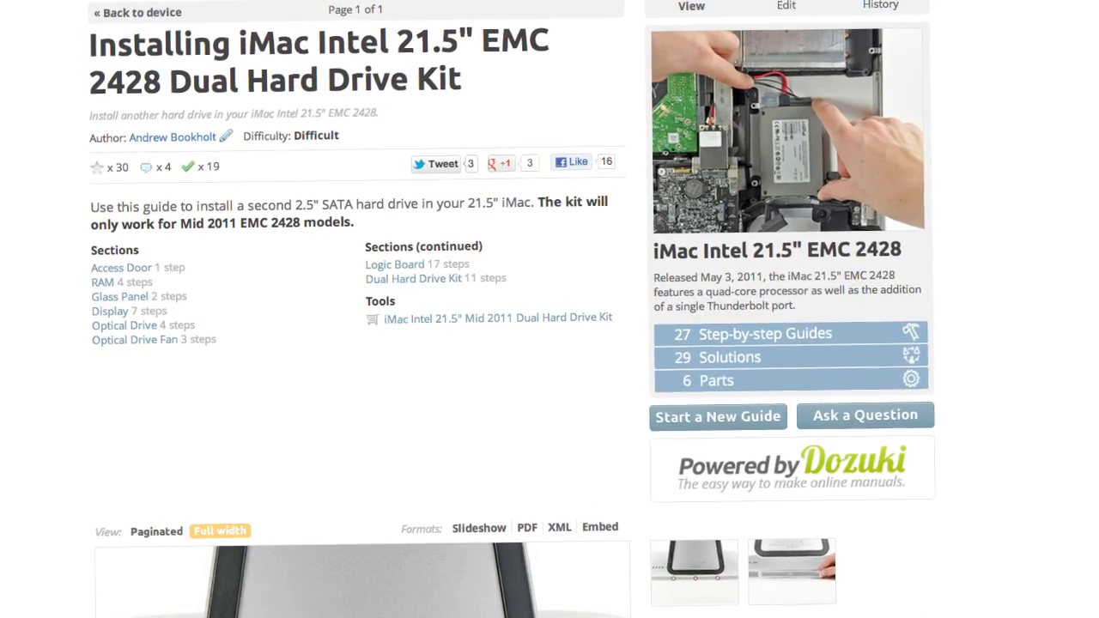